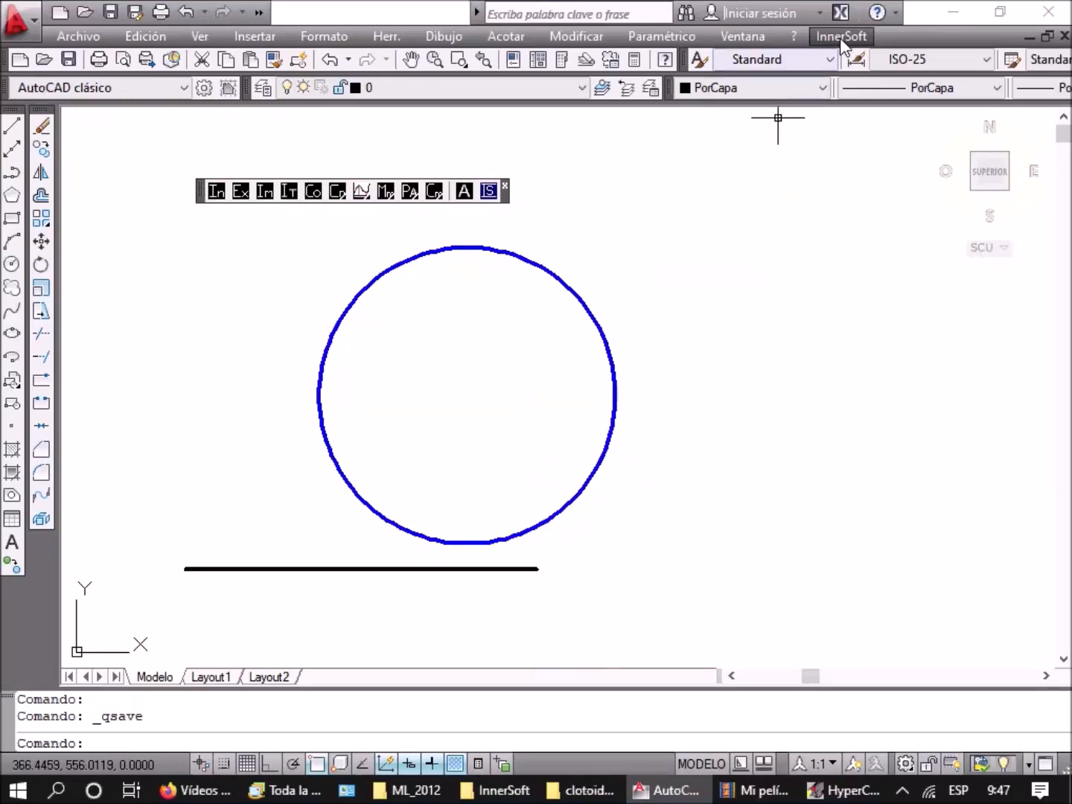
Launch InnerSoft's Draw Clothoid Pro for a single line-to-circle clothoid with text height 10
{"action": "left_click", "coordinate": [841, 36]}
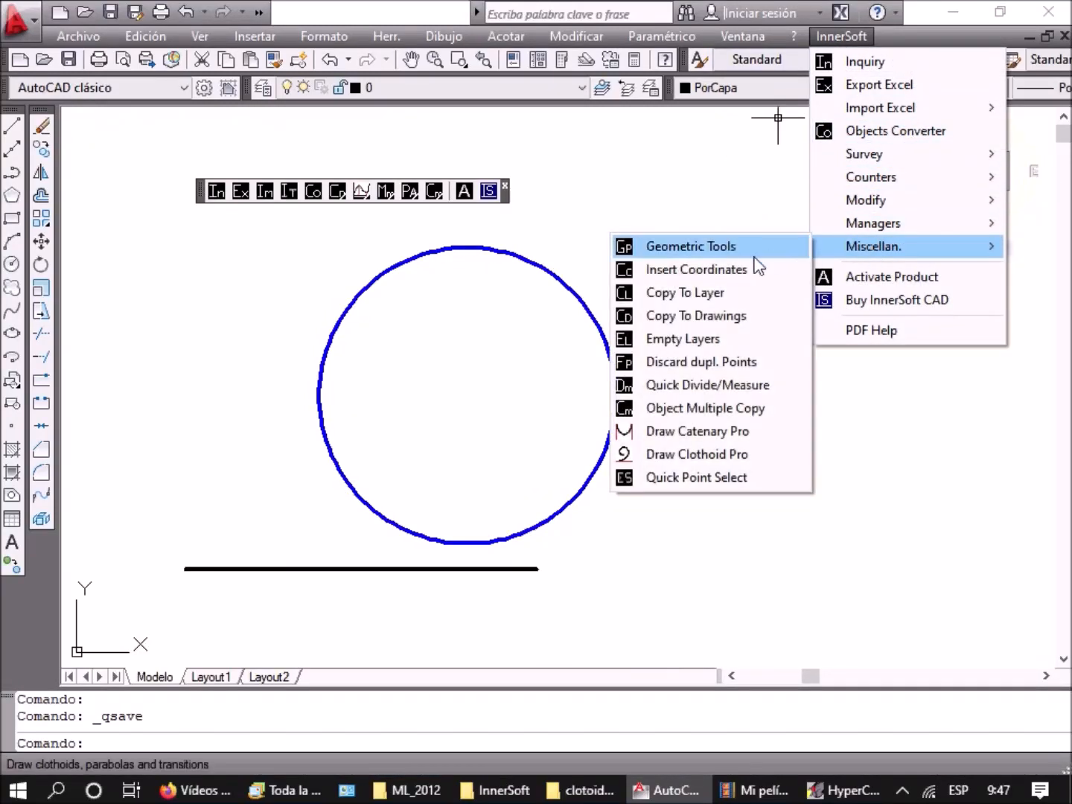
{"action": "left_click", "coordinate": [696, 454]}
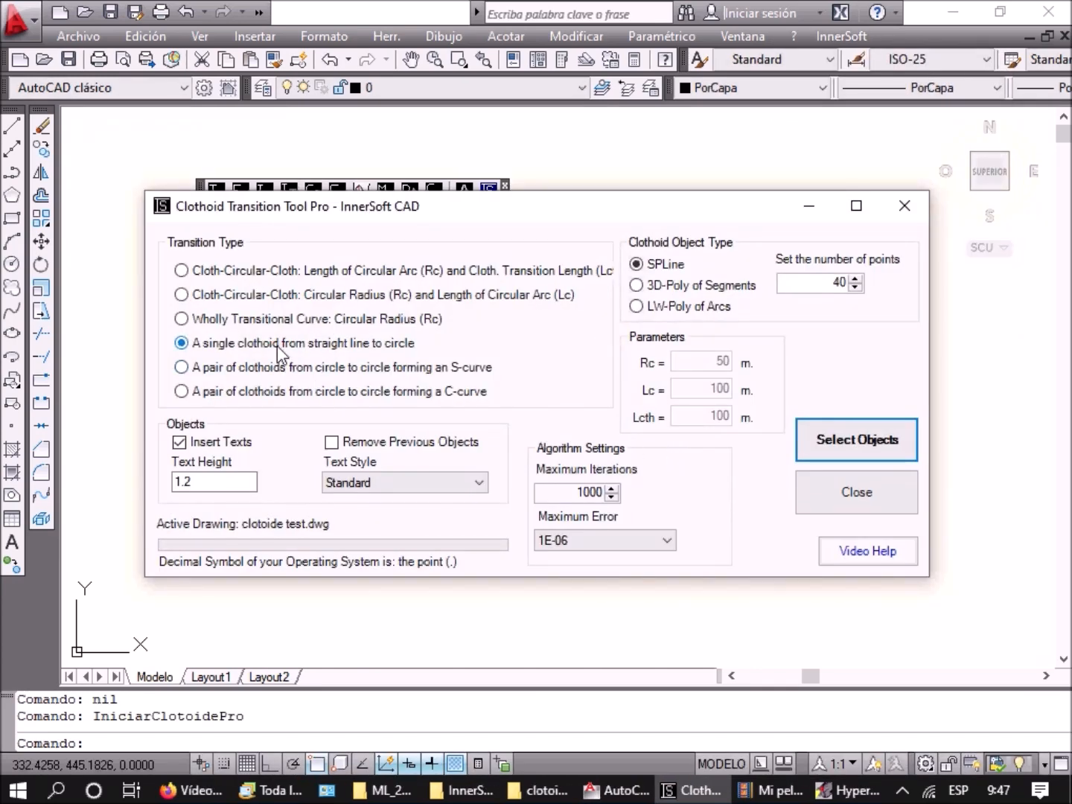
{"action": "mouse_move", "coordinate": [344, 474]}
{"action": "type", "text": "1"}
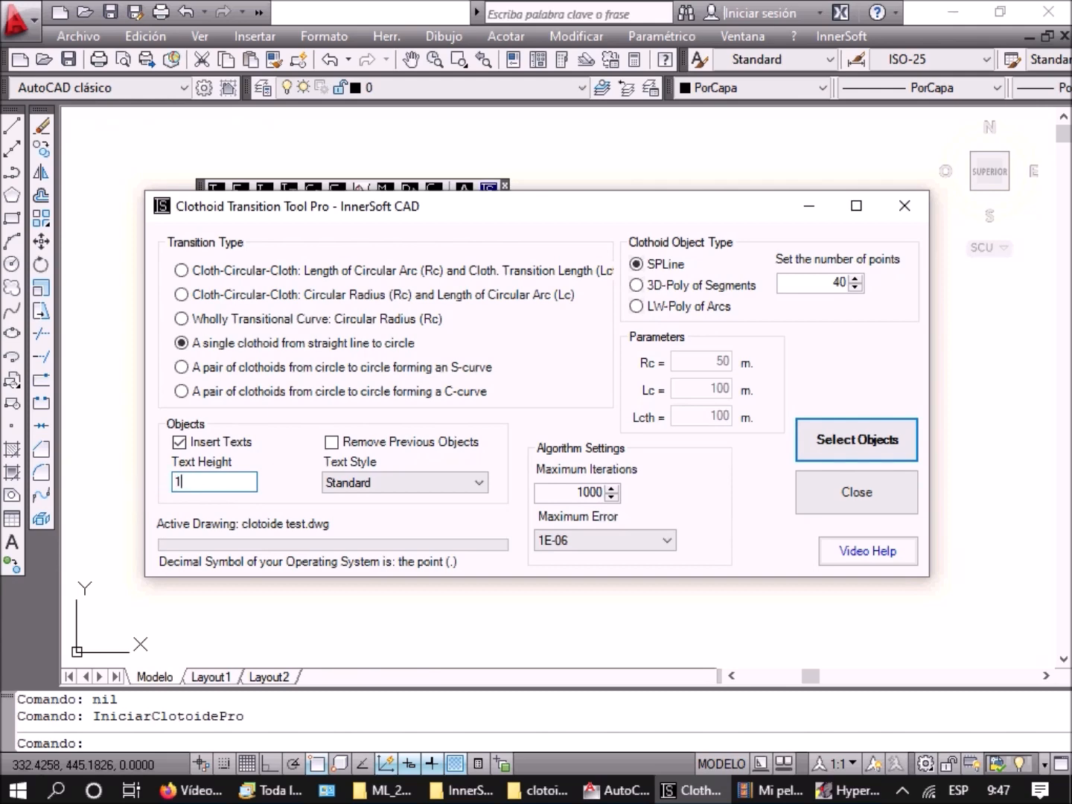
{"action": "type", "text": "0"}
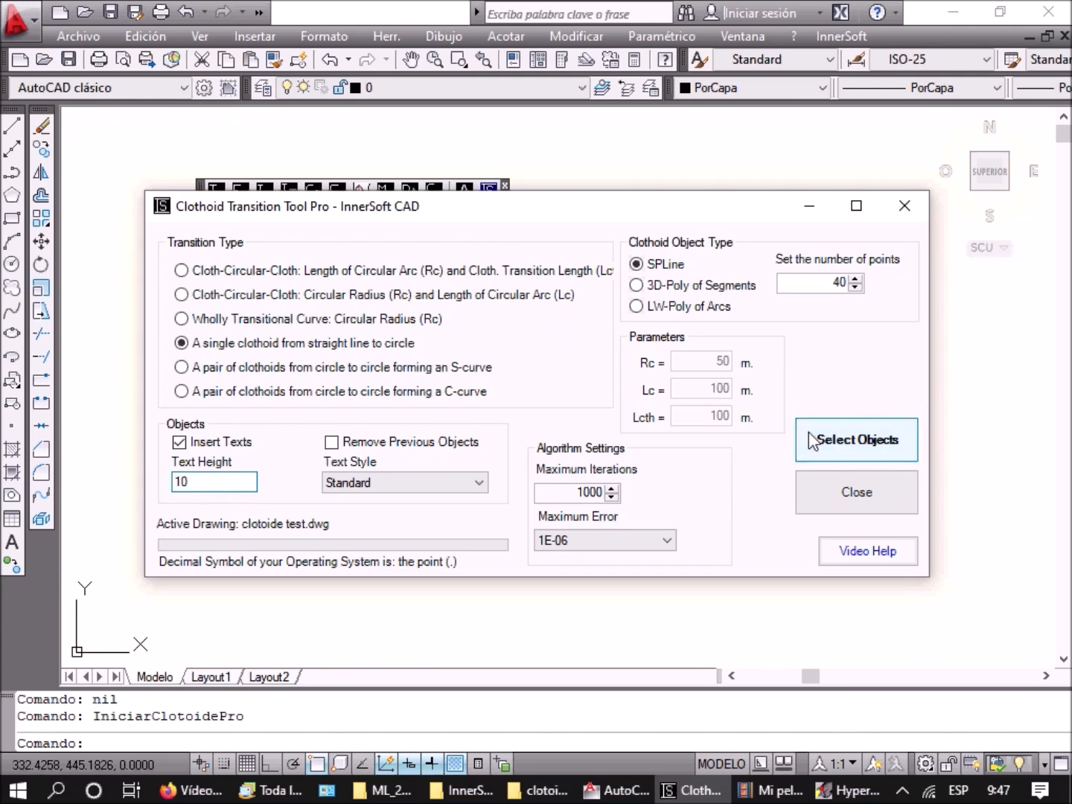
Pick the black line and blue circle to get a clothoid of length about 104.7, 60° deflection
{"action": "left_click", "coordinate": [856, 439]}
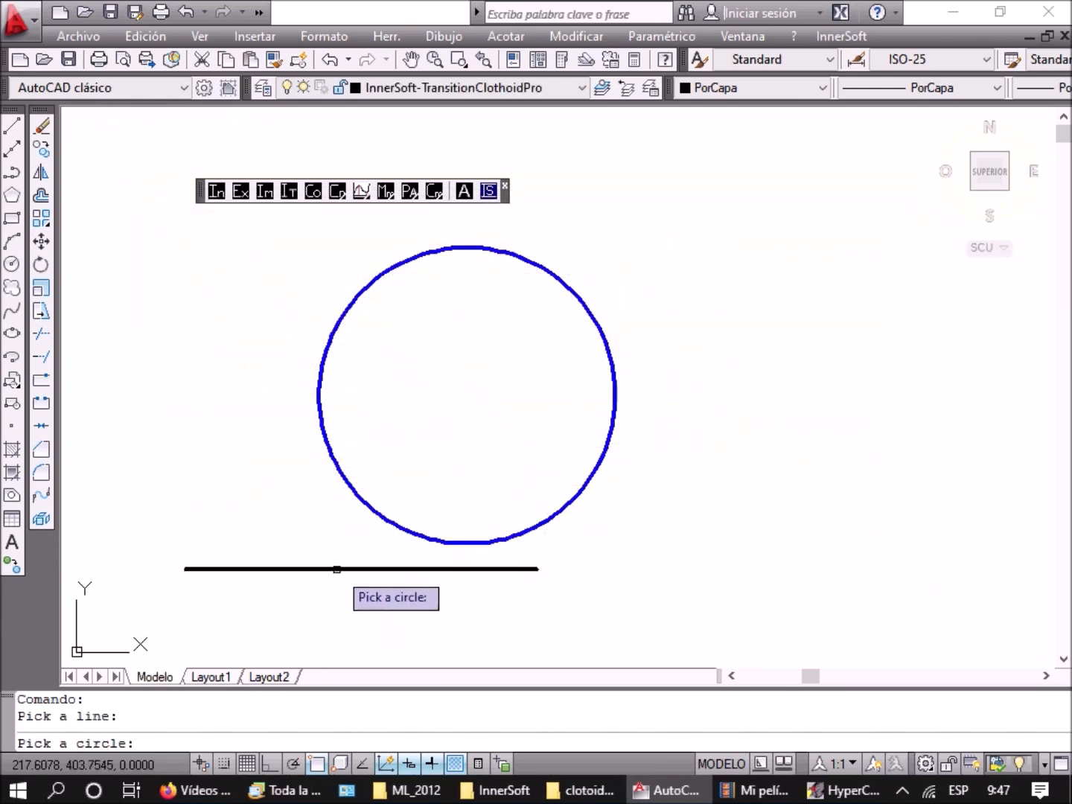
{"action": "left_click", "coordinate": [466, 393]}
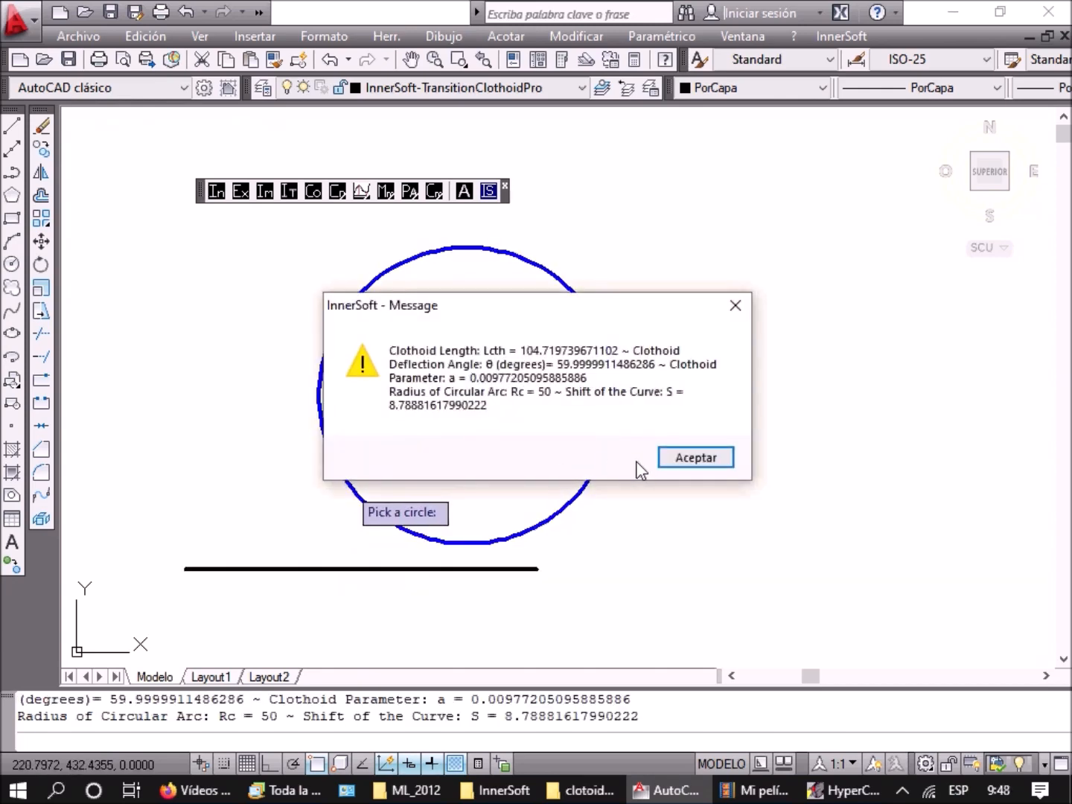
{"action": "left_click", "coordinate": [694, 457]}
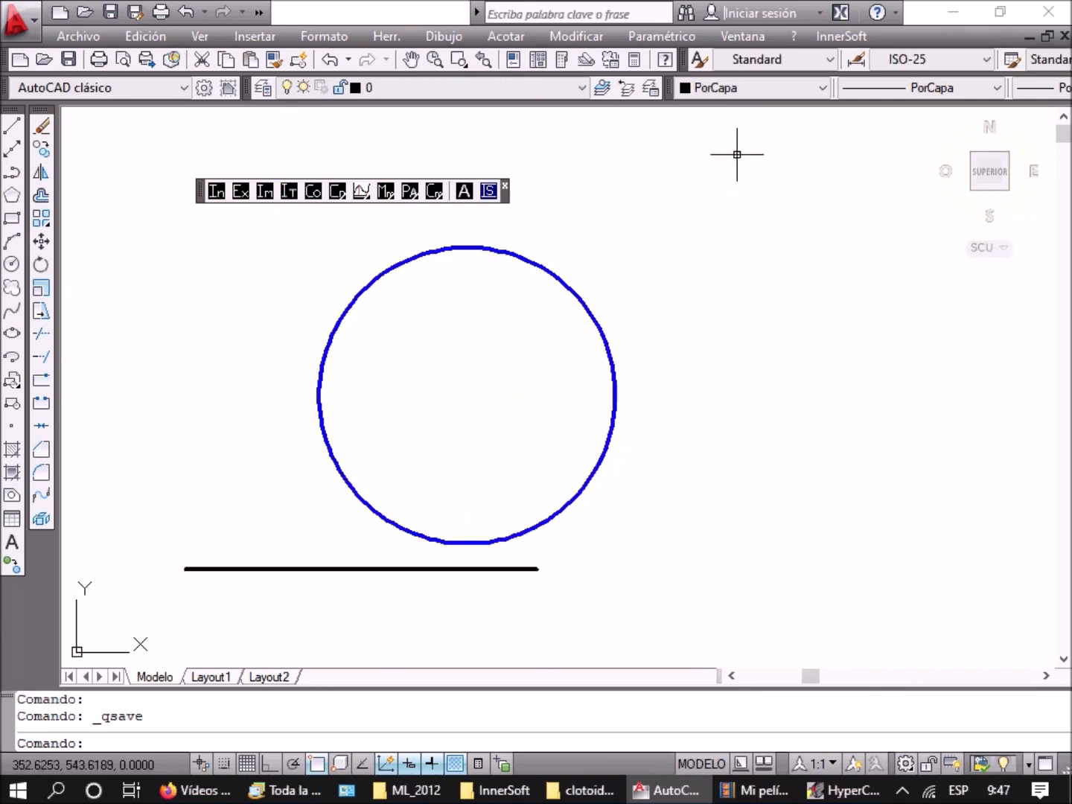
Reopen Draw Clothoid Pro with text height 10 and begin selecting objects
{"action": "left_click", "coordinate": [841, 36]}
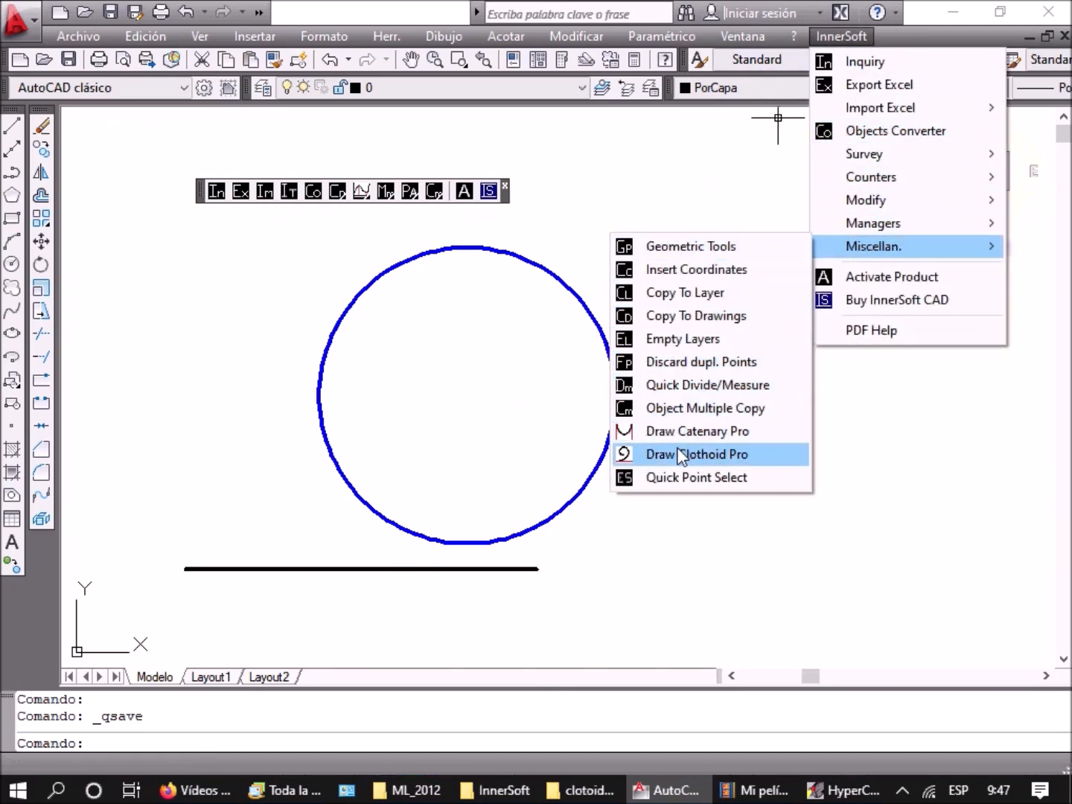
{"action": "left_click", "coordinate": [696, 454]}
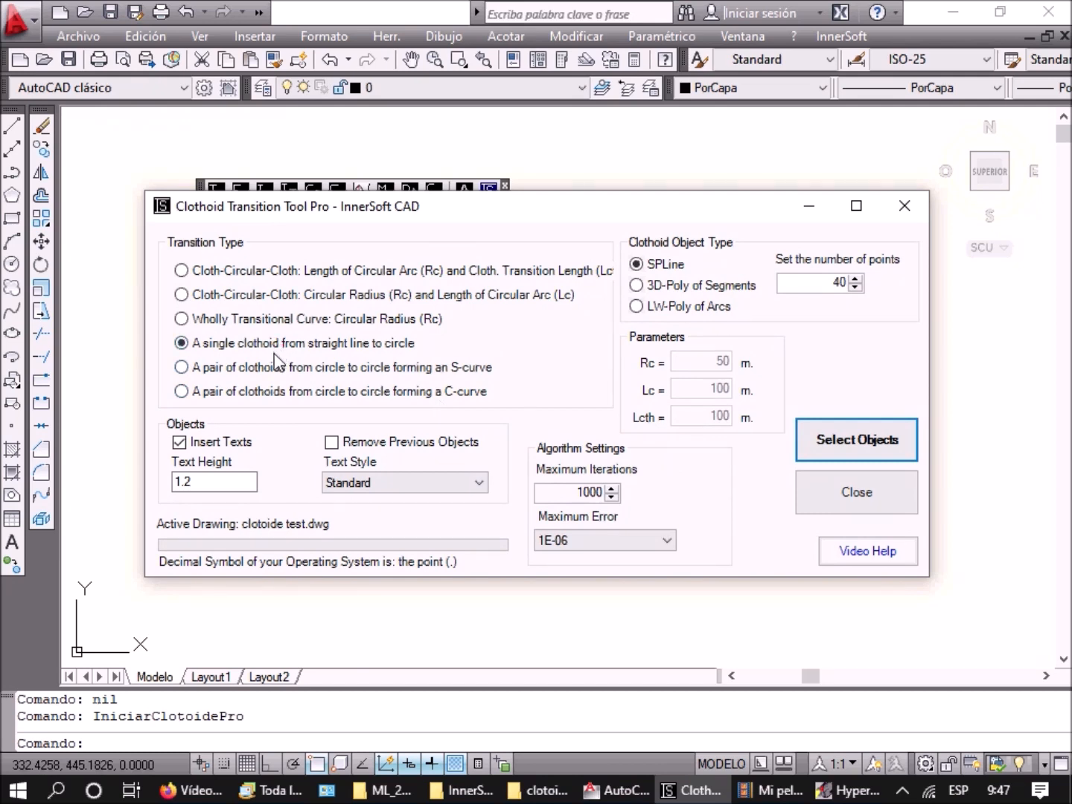
{"action": "triple_click", "coordinate": [214, 482]}
{"action": "type", "text": "10"}
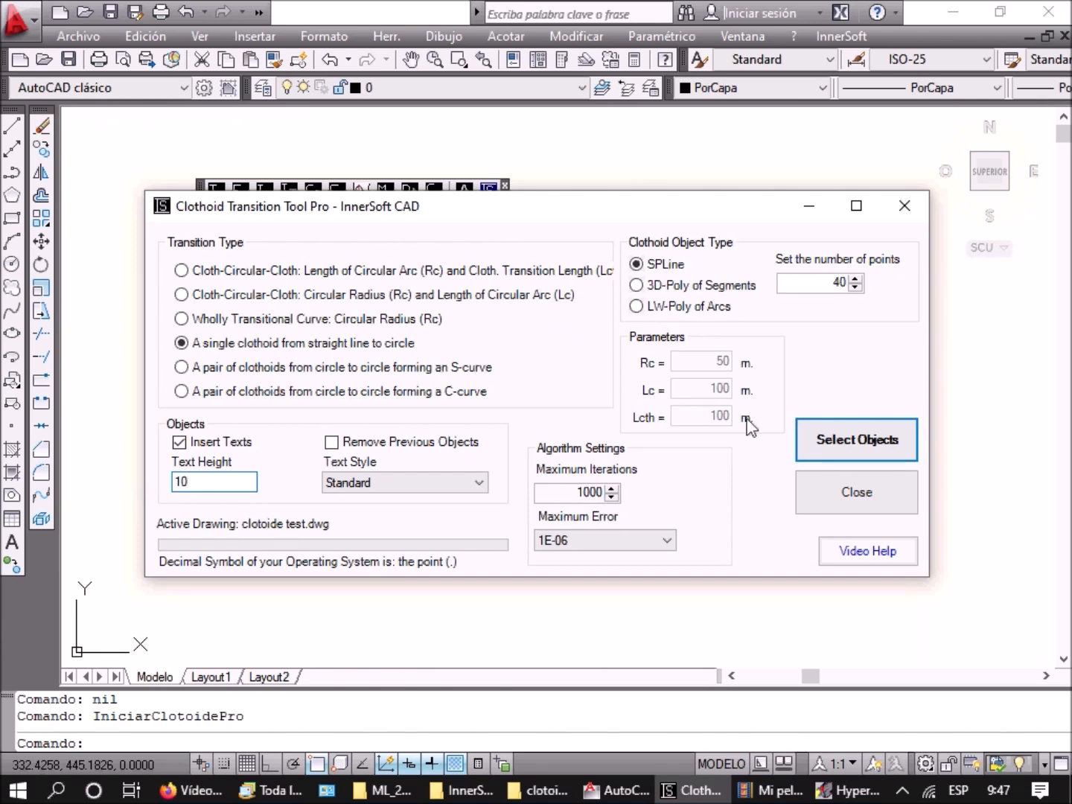
{"action": "left_click", "coordinate": [856, 439]}
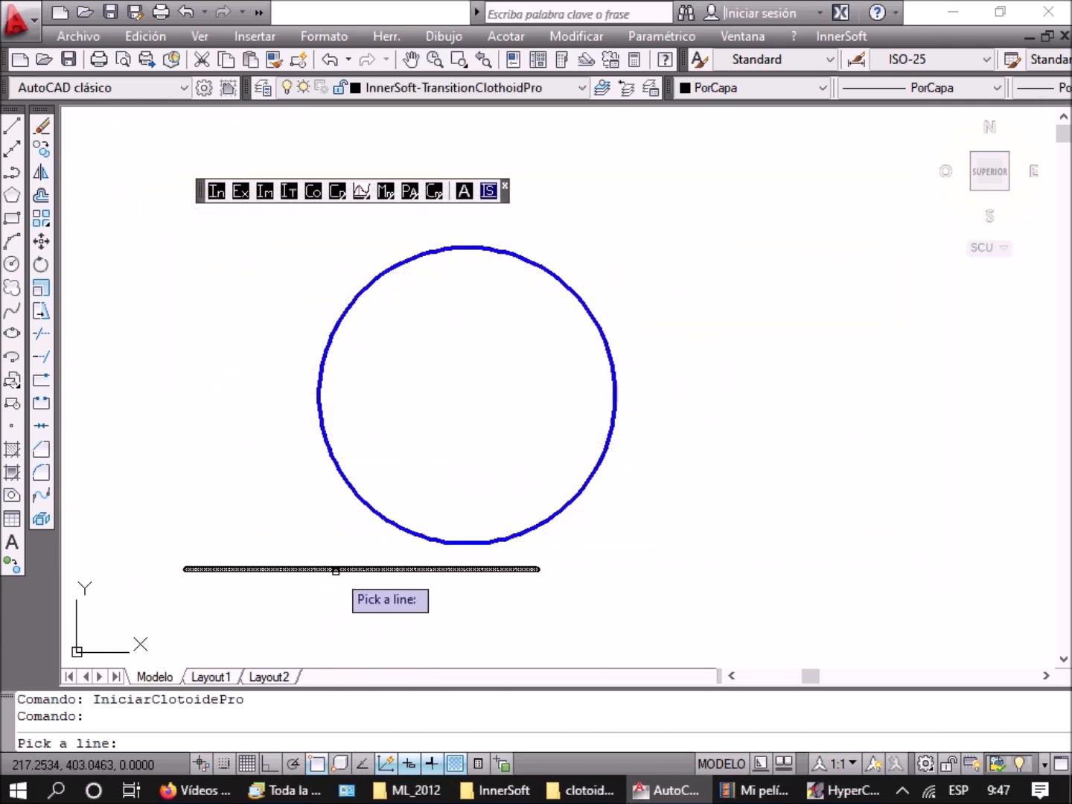
Pick the black line to complete the line-to-circle clothoid and close its results
{"action": "left_click", "coordinate": [361, 569]}
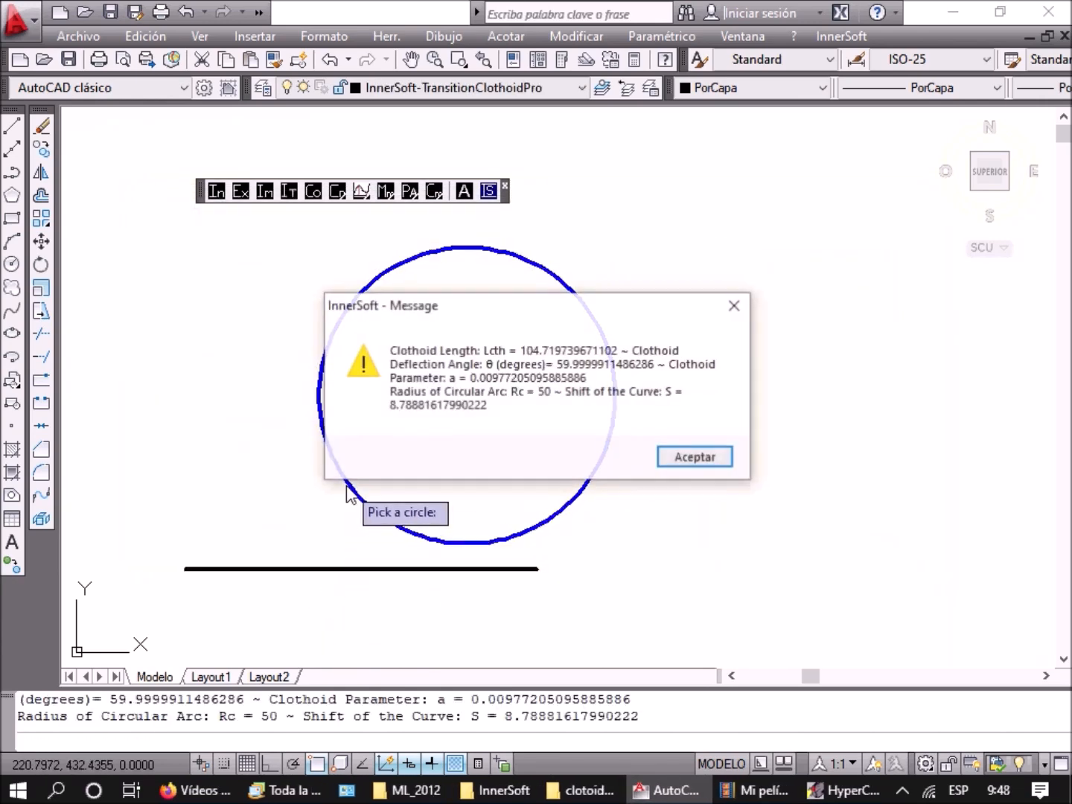
{"action": "left_click", "coordinate": [693, 456]}
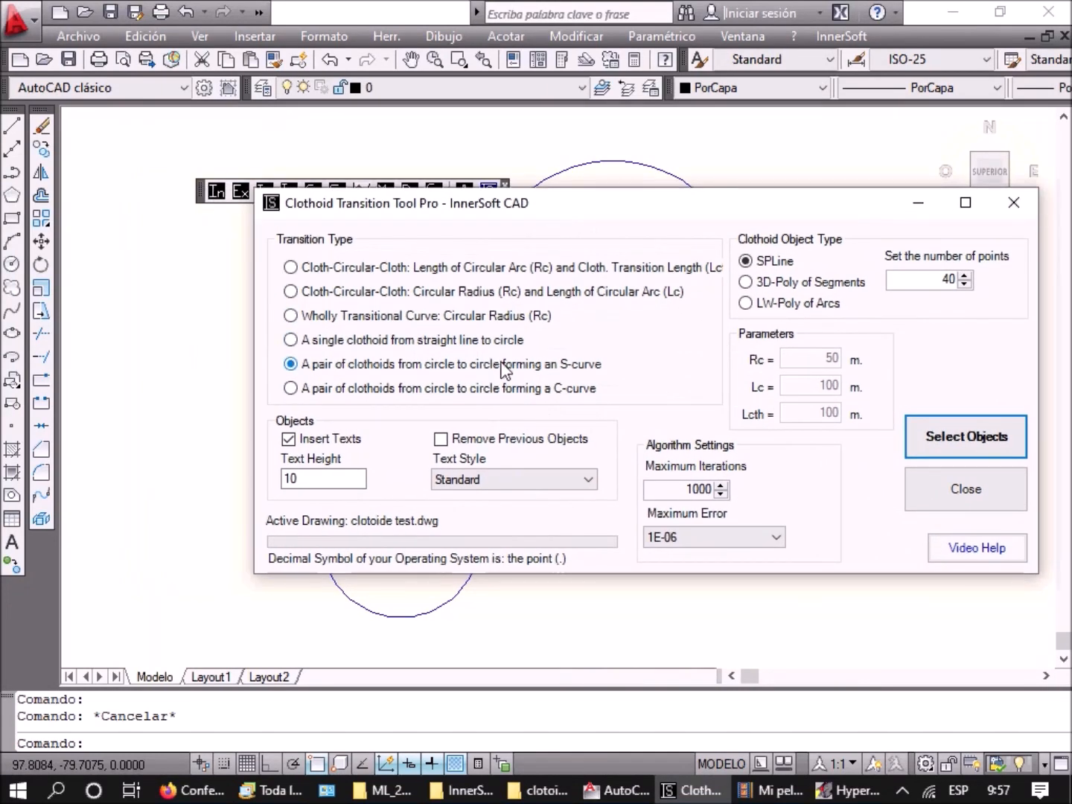
Pick the R30 and R50 circles for labelled S-curve clothoids nº1 and nº2, then deselect
{"action": "left_click", "coordinate": [965, 437]}
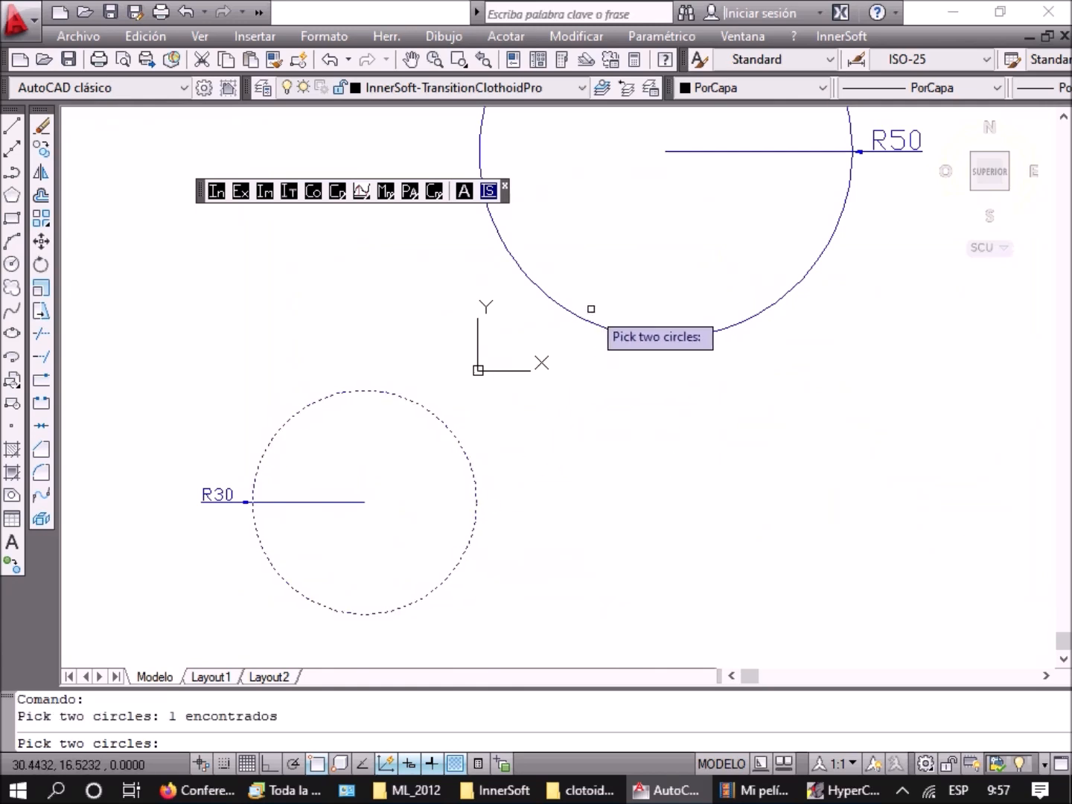
{"action": "left_click", "coordinate": [365, 499]}
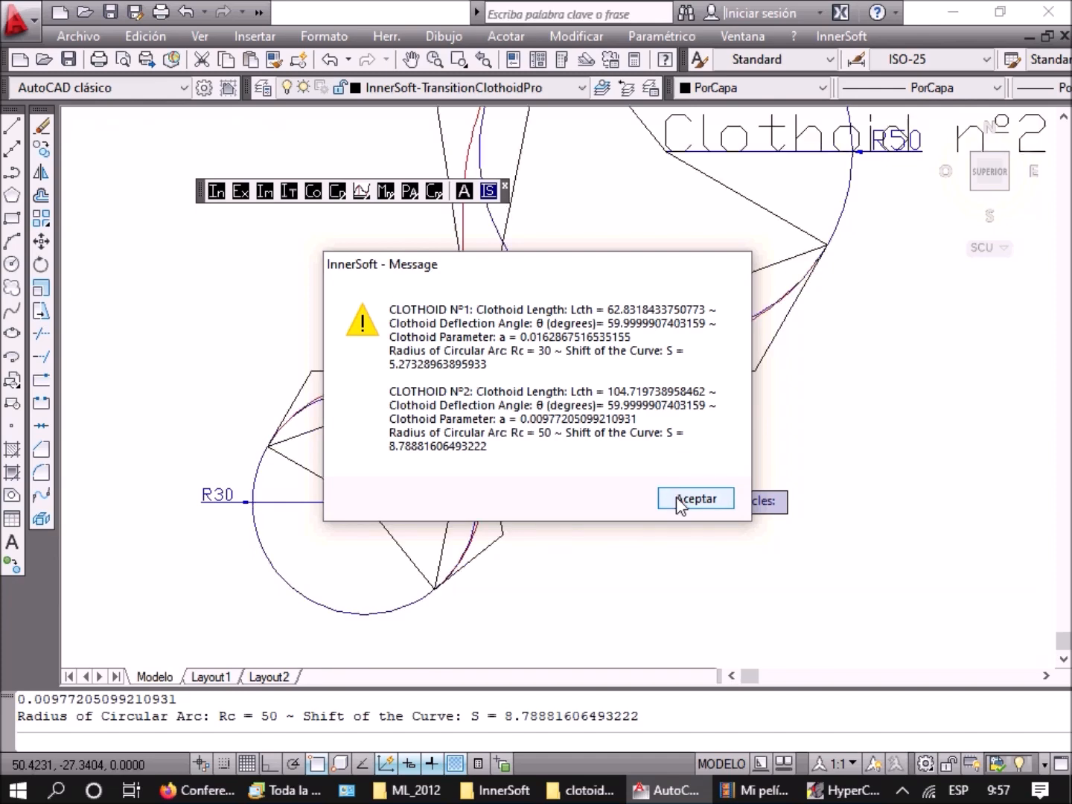
{"action": "left_click", "coordinate": [695, 498]}
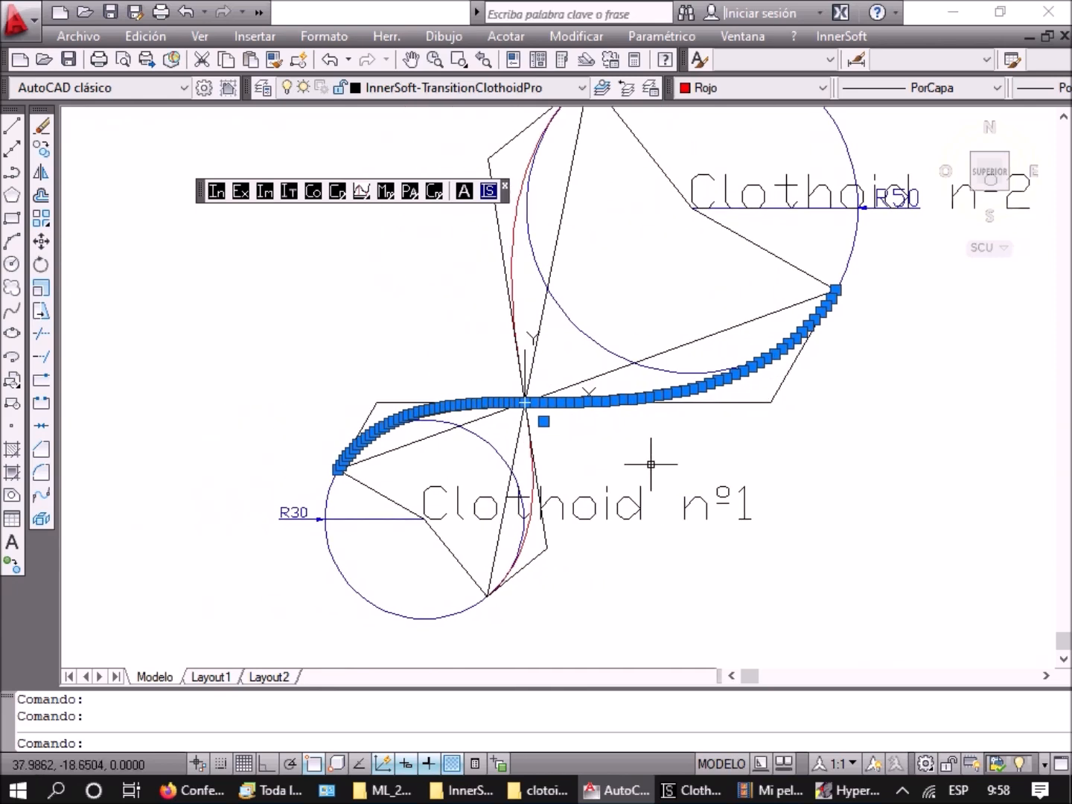
{"action": "key", "text": "Escape"}
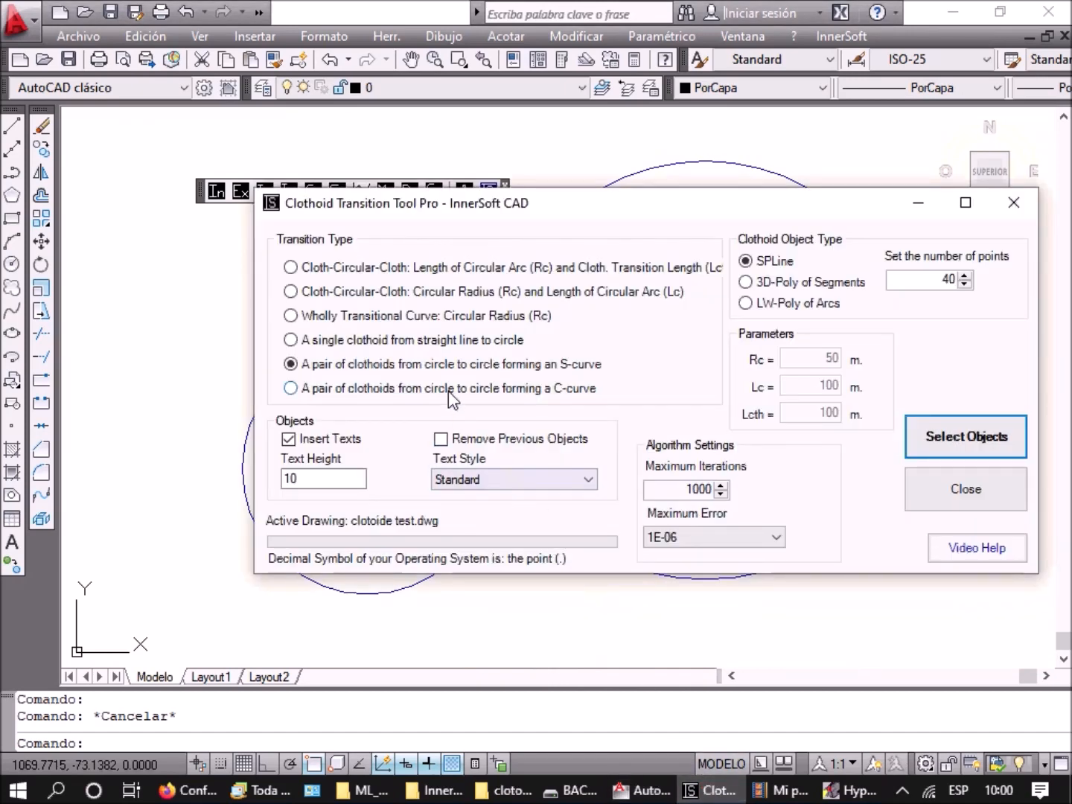
Choose the C-curve option and pick both circles to draw the clothoid pair
{"action": "left_click", "coordinate": [290, 388]}
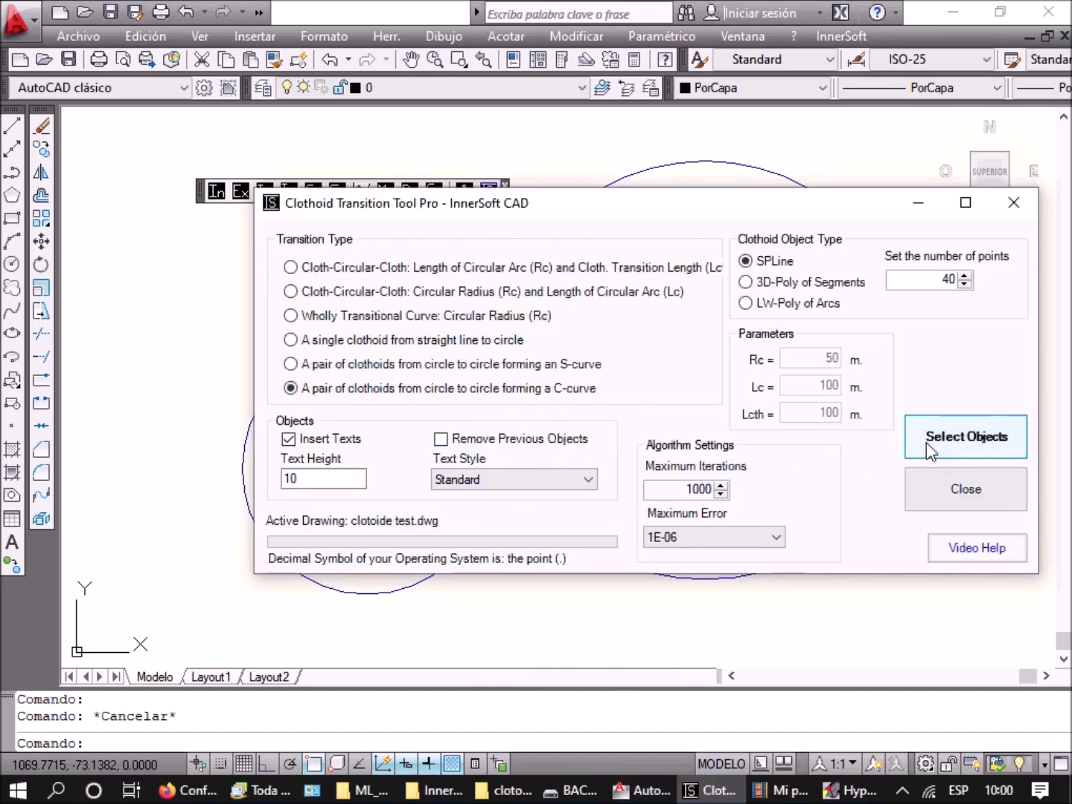
{"action": "left_click", "coordinate": [964, 436]}
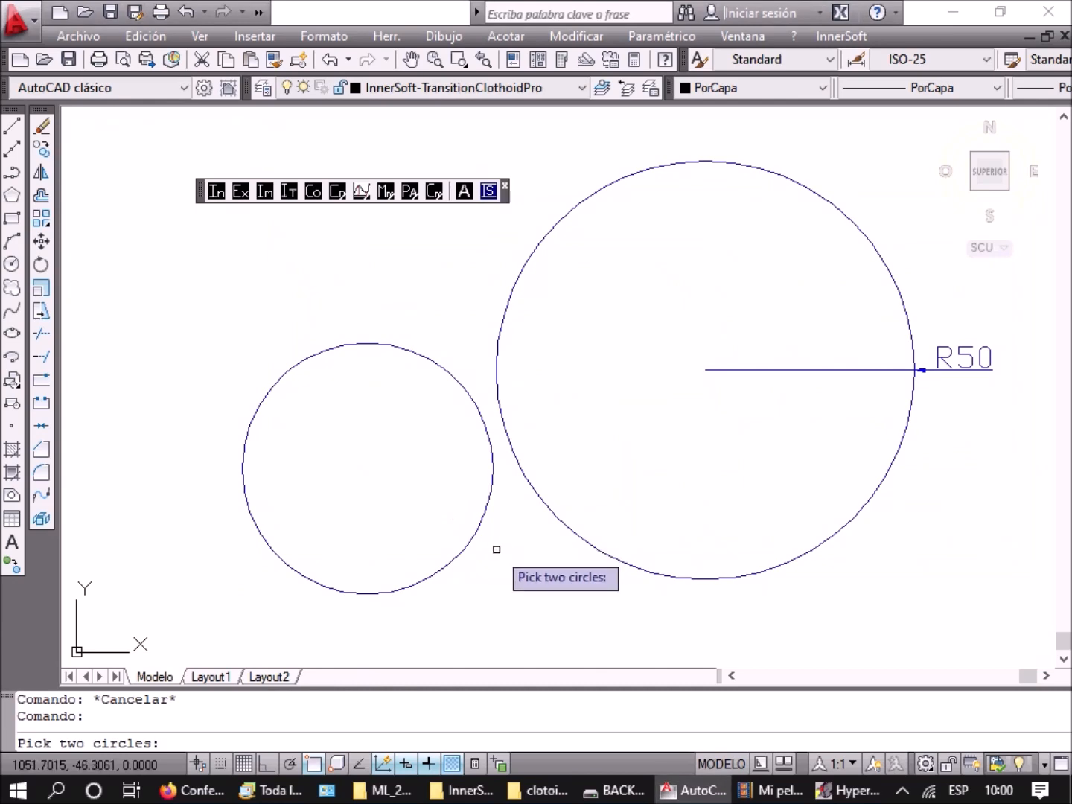
{"action": "left_click", "coordinate": [365, 470]}
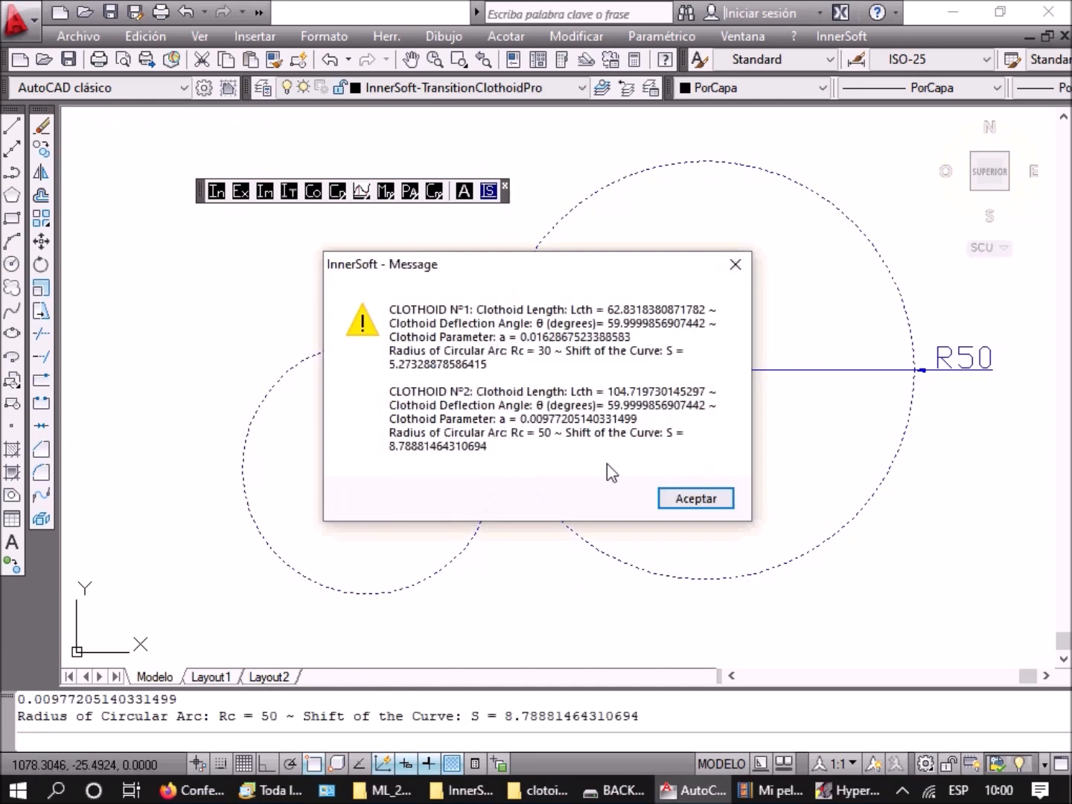
{"action": "mouse_move", "coordinate": [695, 498]}
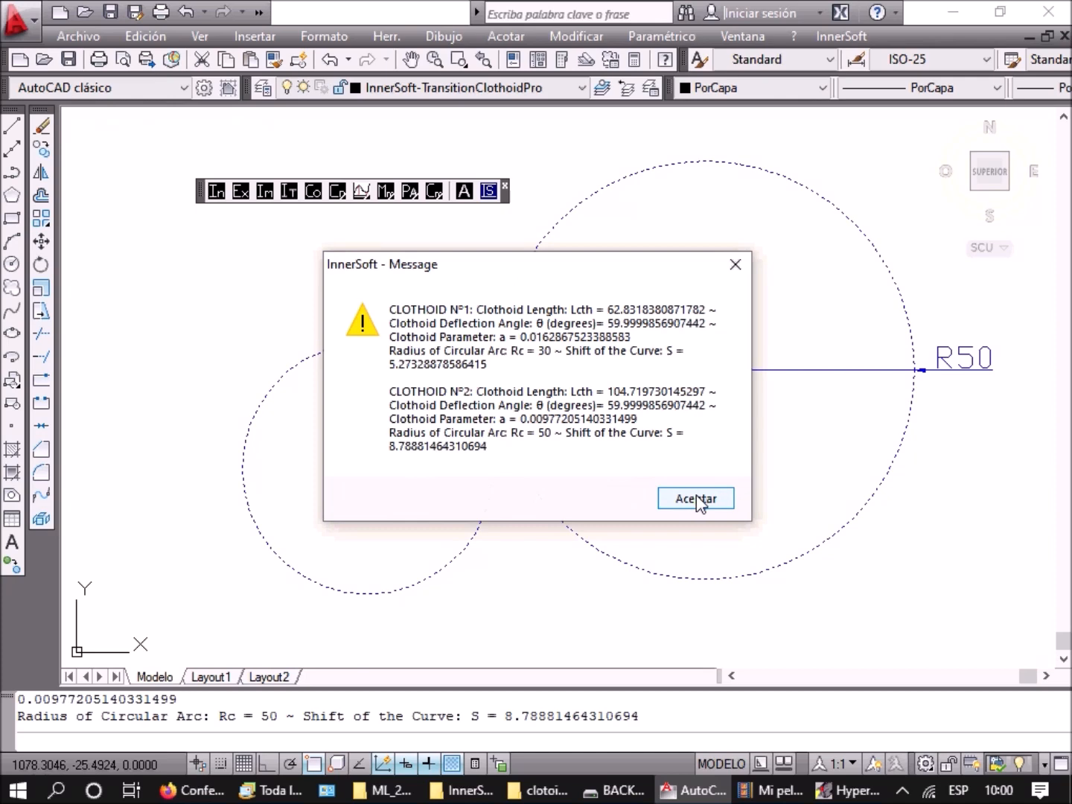
{"action": "left_click", "coordinate": [694, 498]}
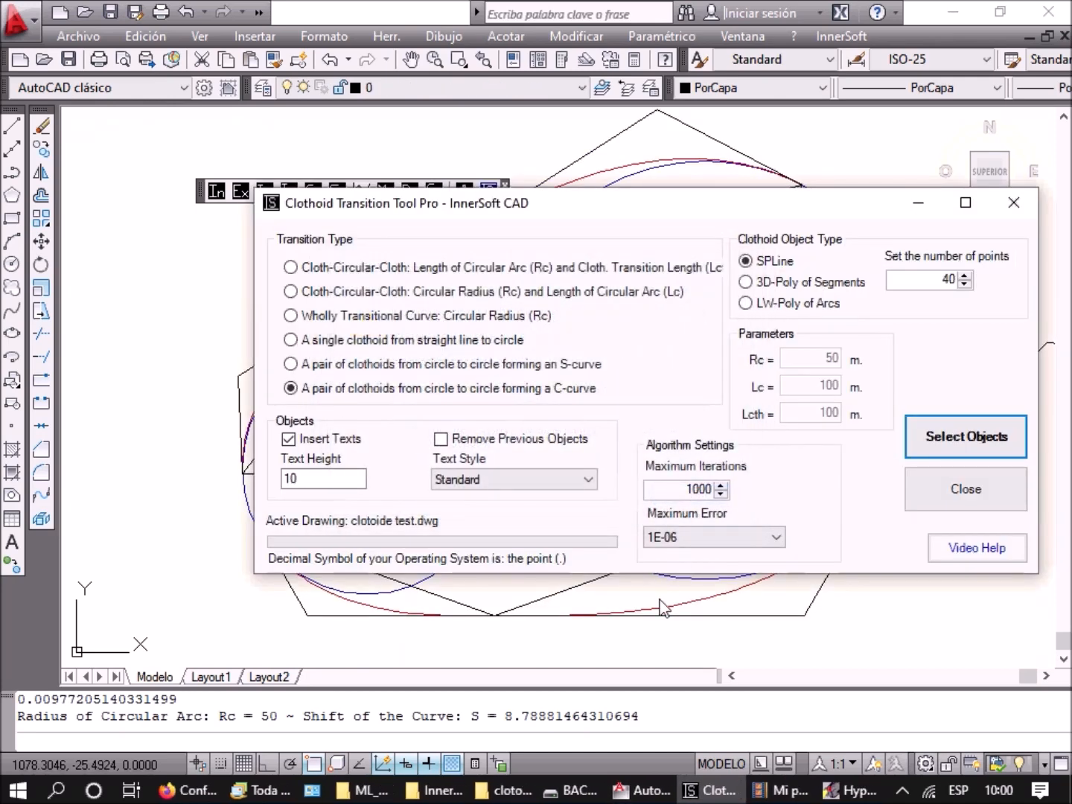